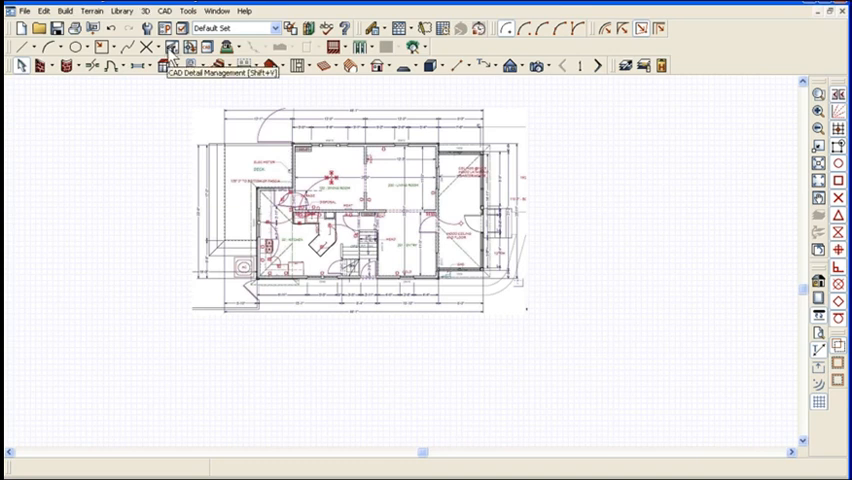
Create a new CAD detail named 'photo Elev 1' via CAD Detail Management
click(163, 11)
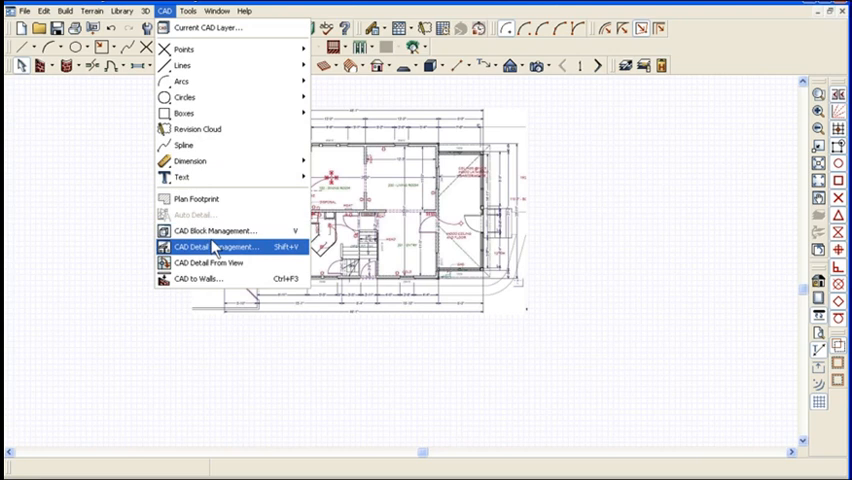
mouse_move(245, 256)
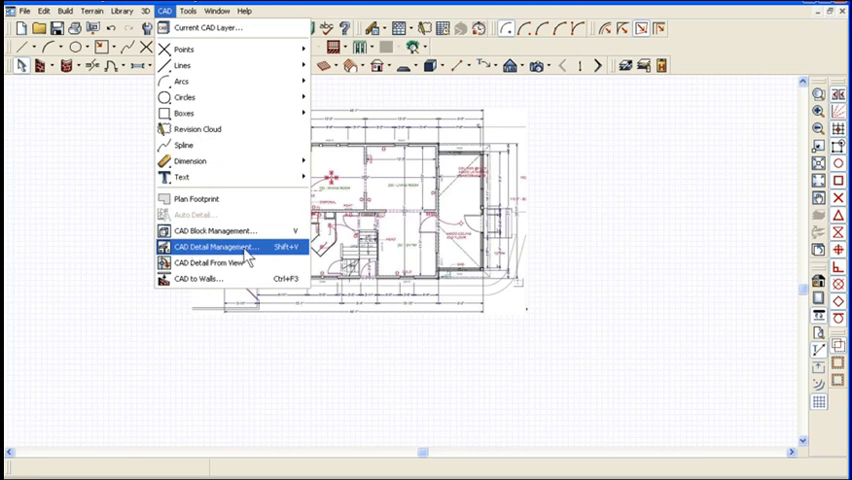
click(215, 247)
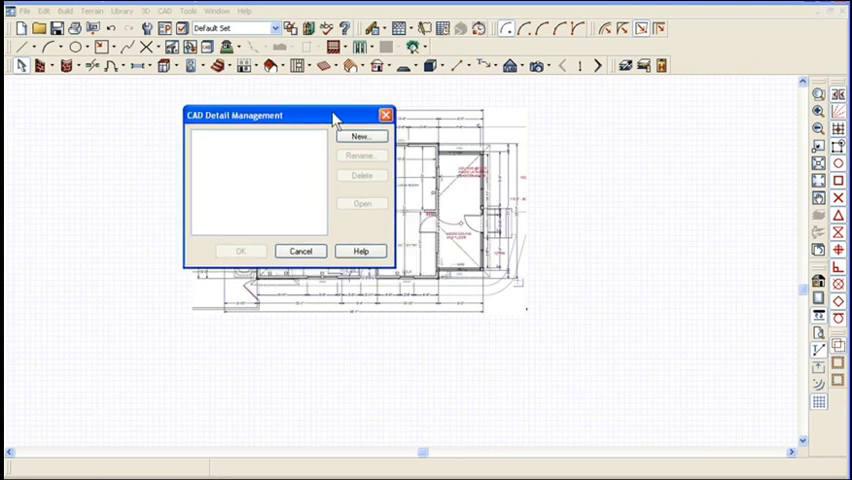
mouse_move(268, 132)
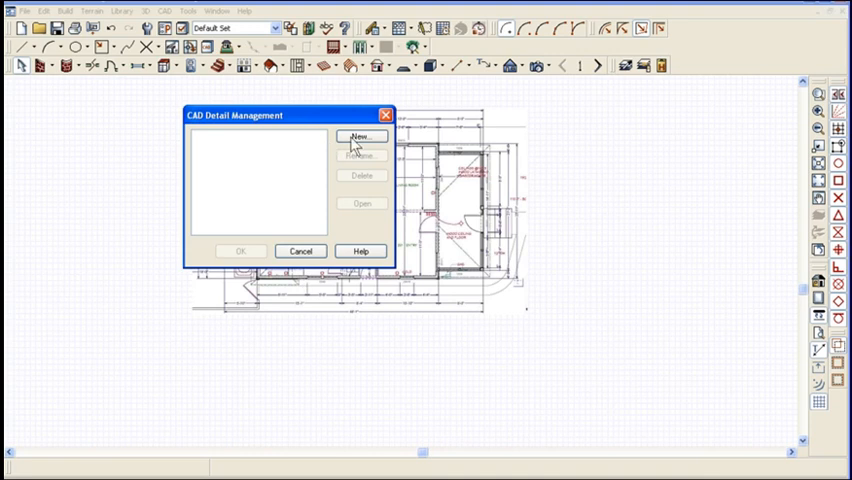
click(360, 136)
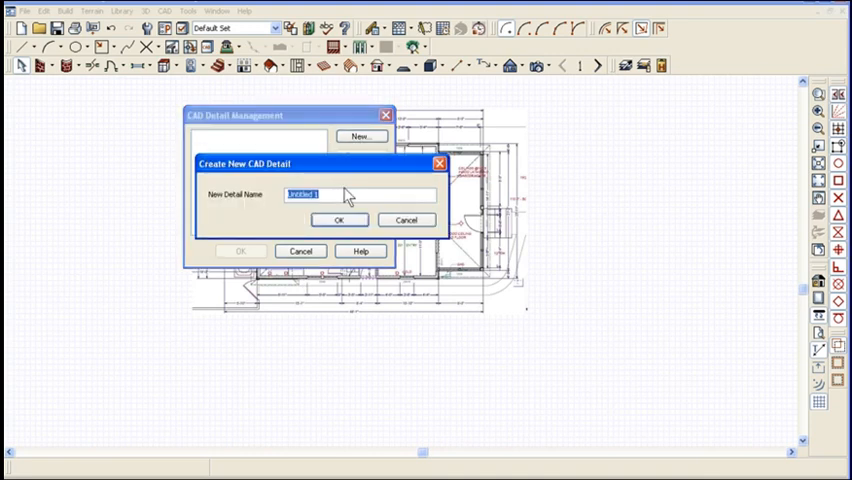
text(photo Elv)
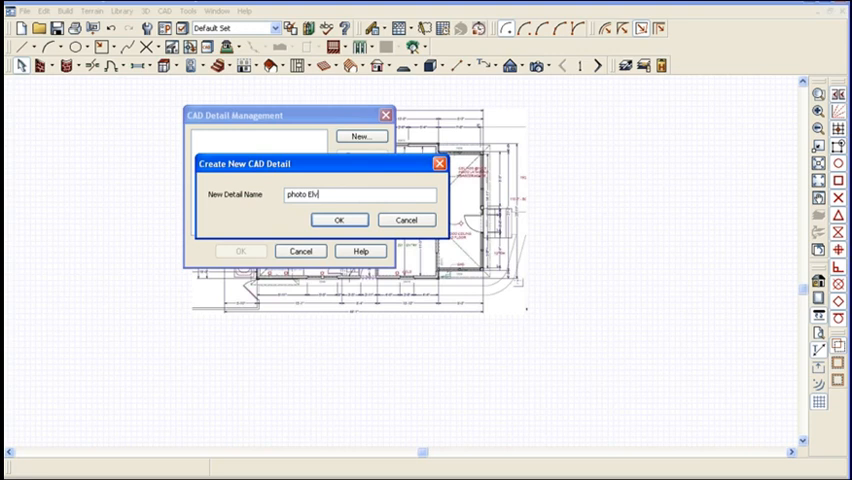
key(BackSpace)
text(ev 1)
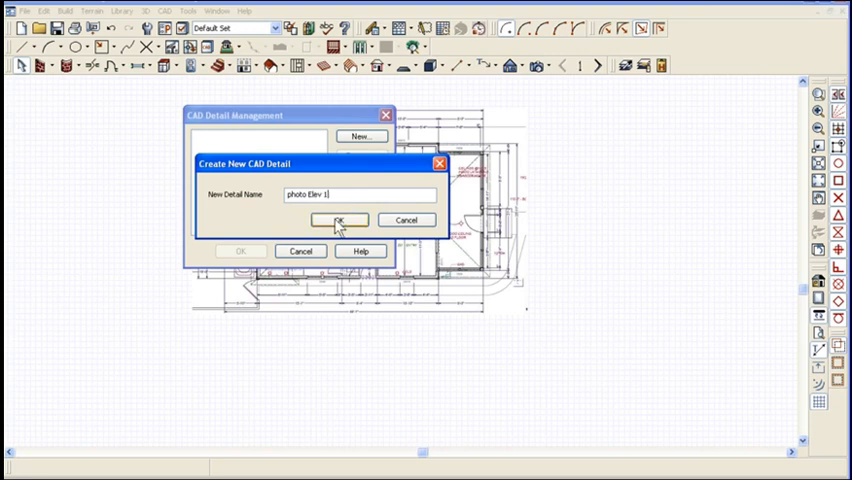
click(338, 220)
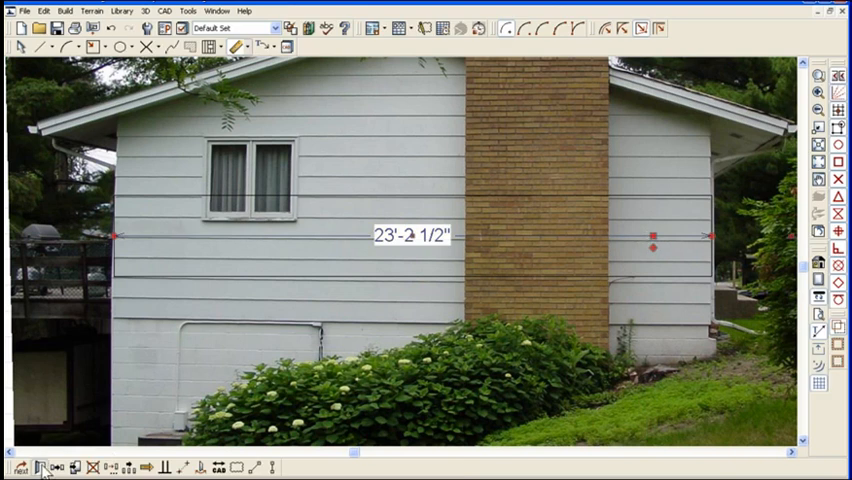
Change the wall dimension's primary units to inches so it reads 278 1/2"
double_click(410, 237)
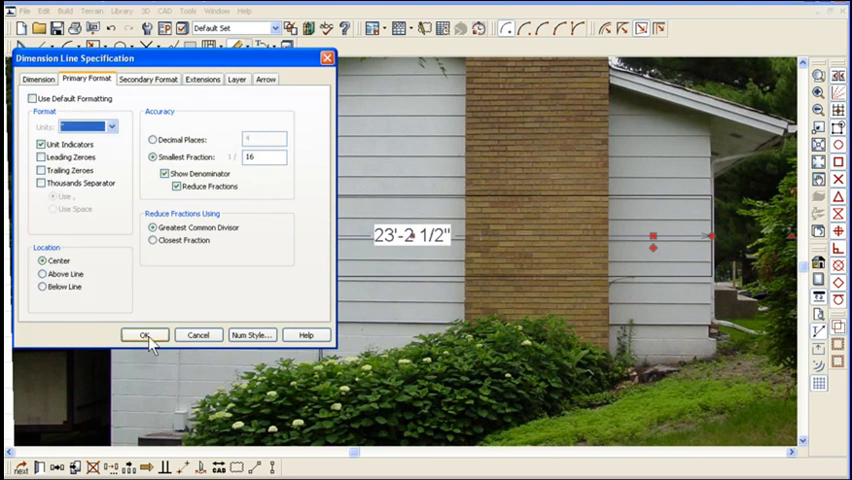
click(143, 334)
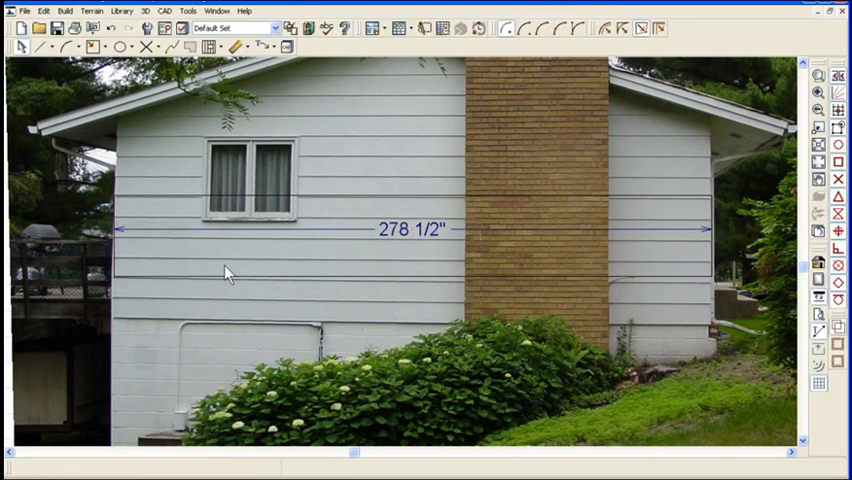
mouse_move(265, 332)
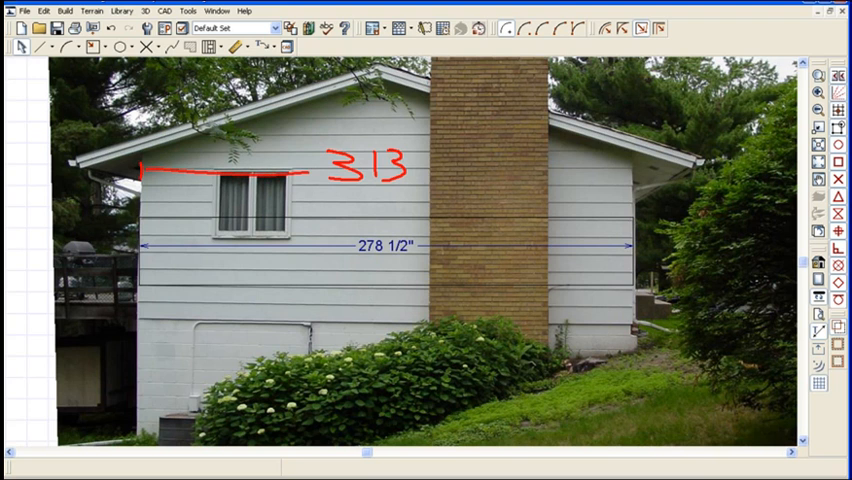
View the whole photo and note the calculated scale factor of about 1.1259
drag(410, 168, 640, 175)
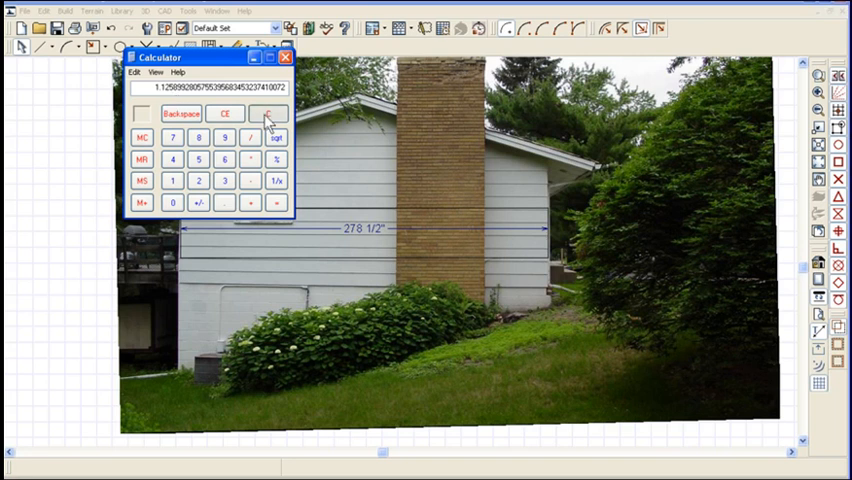
click(272, 115)
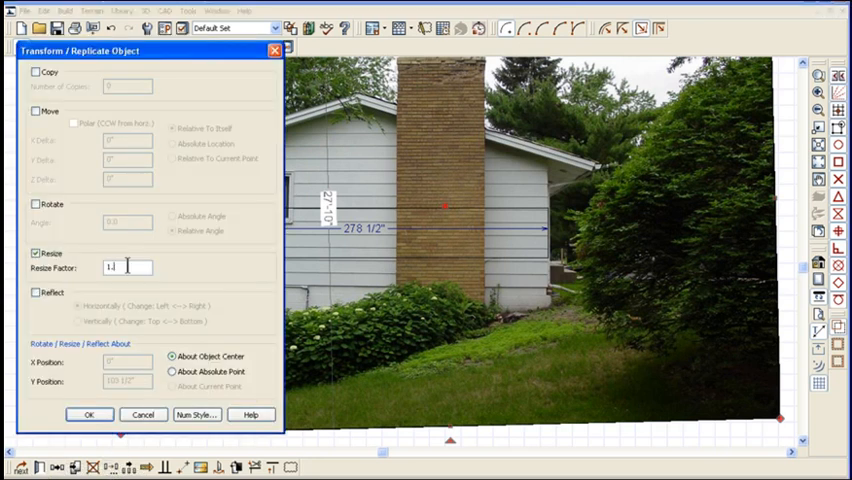
Resize the photo by factor 1.1259 so the wall dimension reads 313 1/8"
text(.1259)
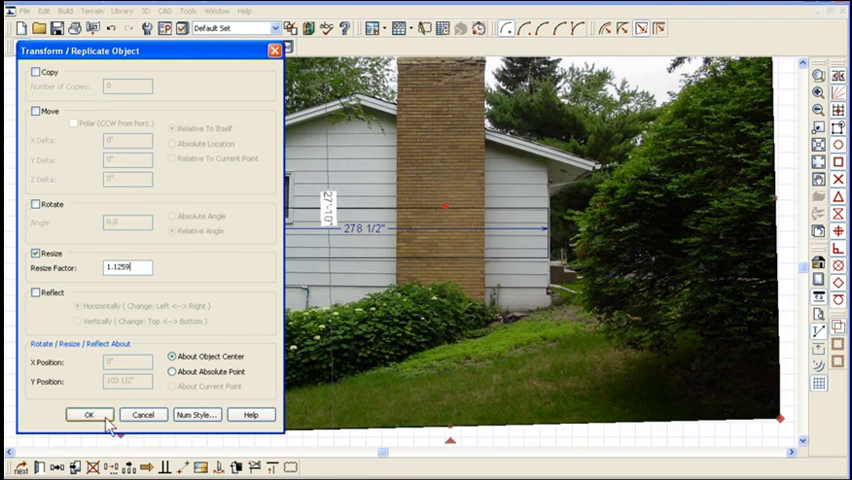
click(82, 409)
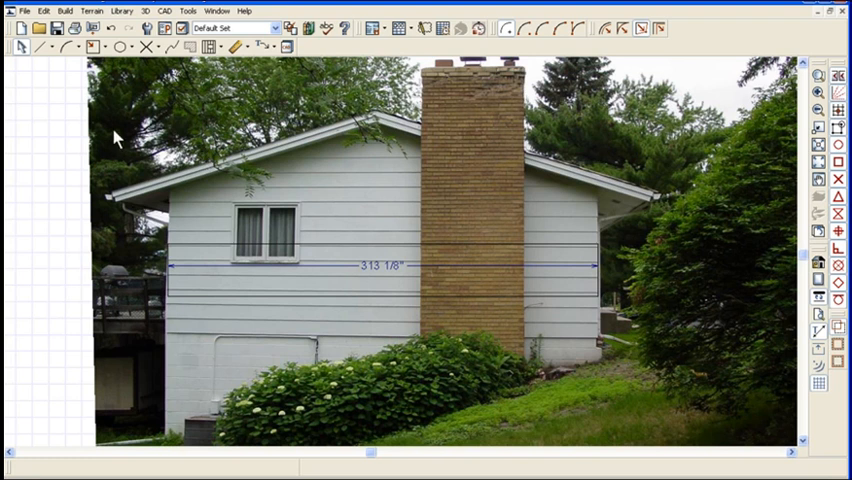
mouse_move(166, 118)
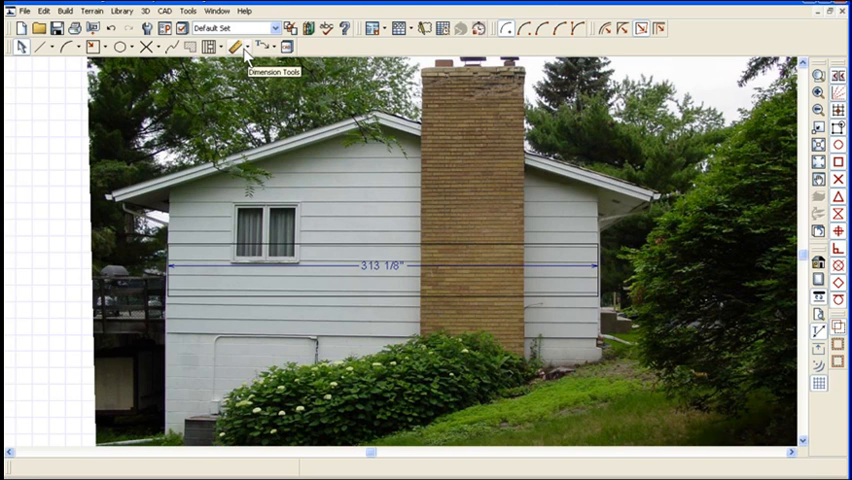
Copy the Dimensions, Manual layer from Dimension Defaults and rename it 'Dimensions, Photo'
click(237, 48)
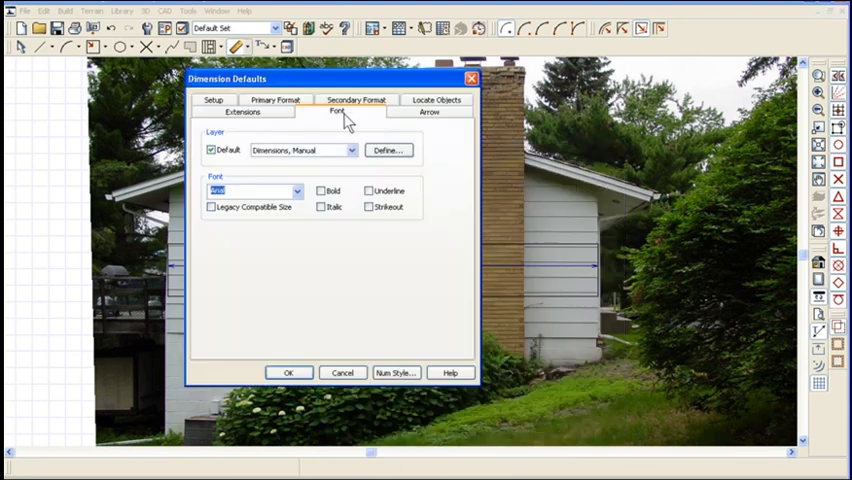
mouse_move(396, 156)
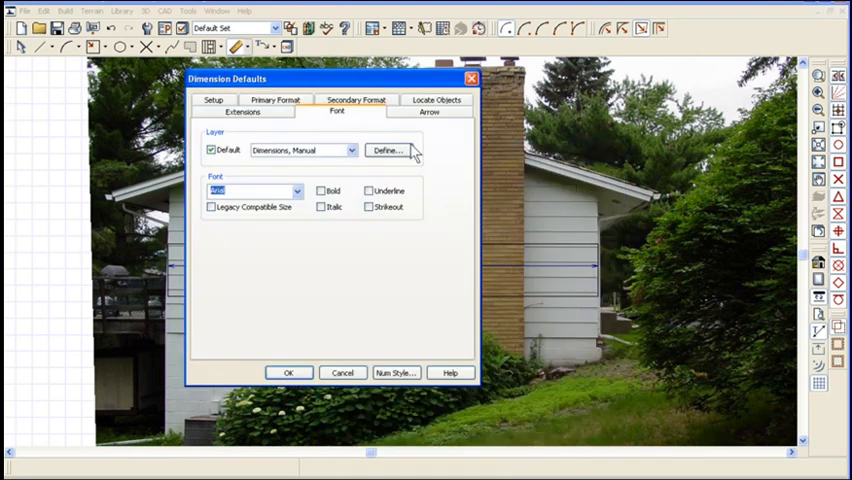
click(386, 150)
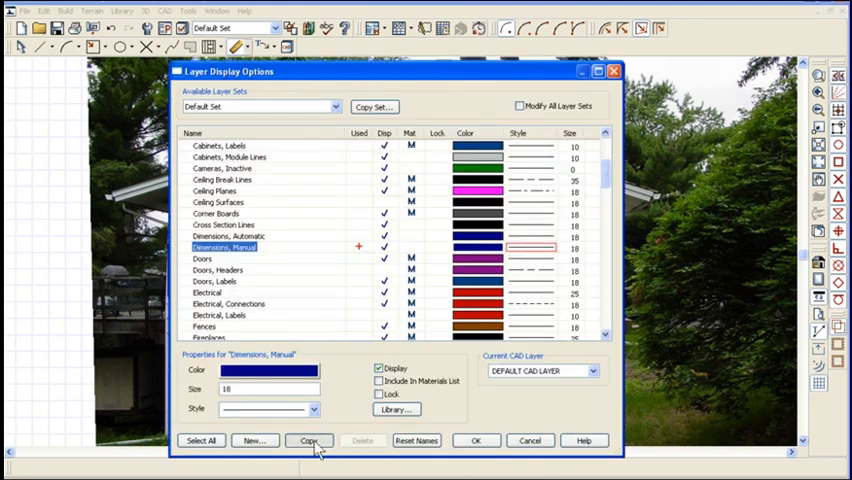
click(307, 440)
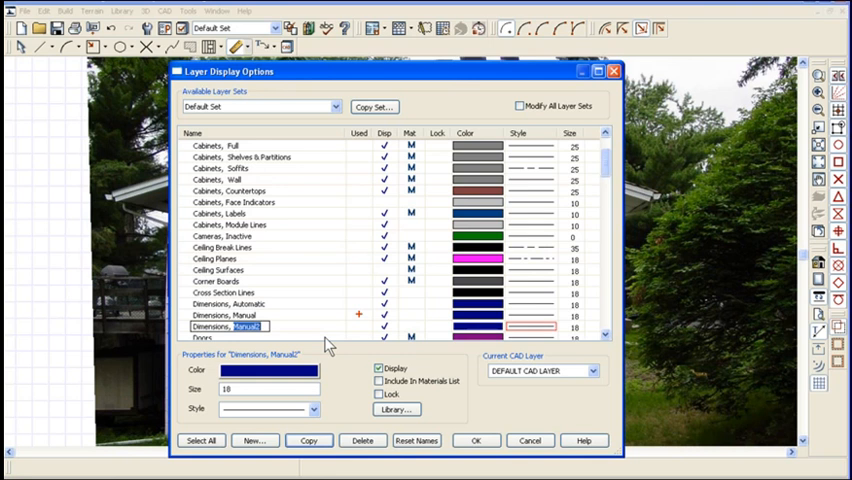
text(pHOTO)
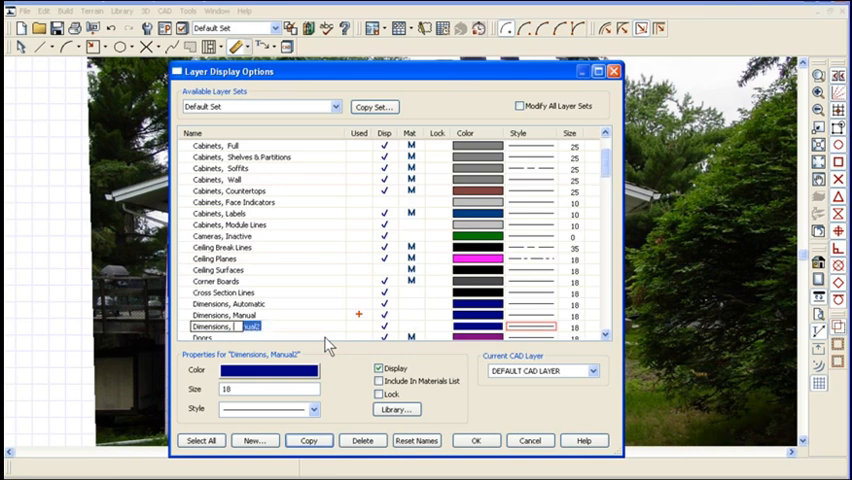
text(pho)
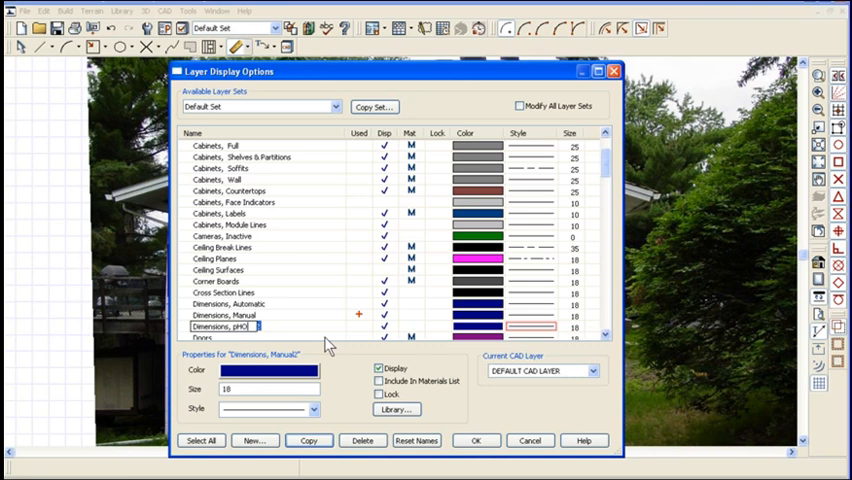
text(TO)
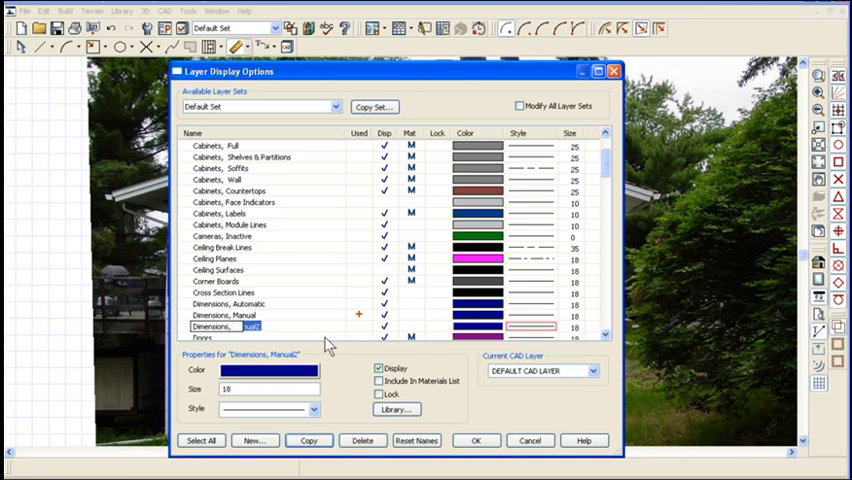
text(Photo)
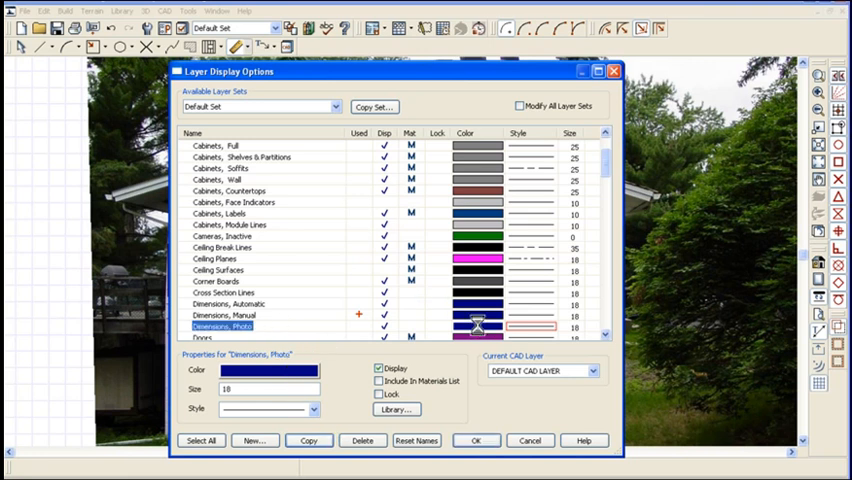
Set the Dimensions, Photo layer colour to red and save the layer settings
click(280, 381)
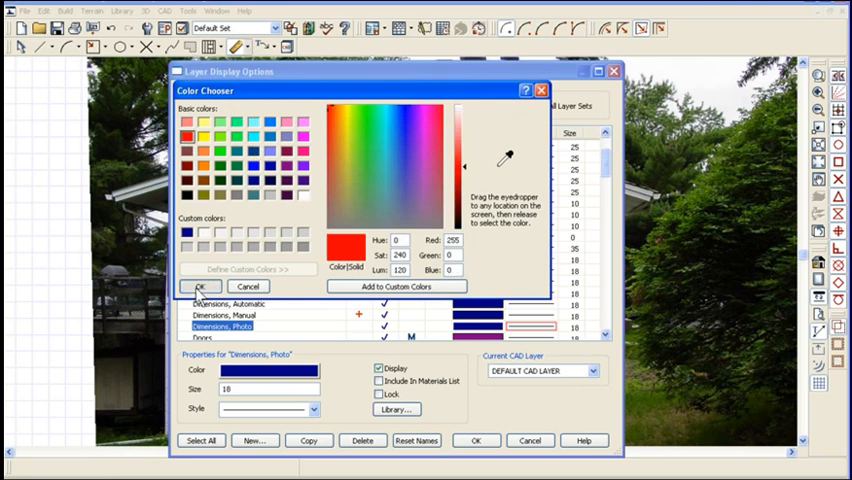
click(201, 287)
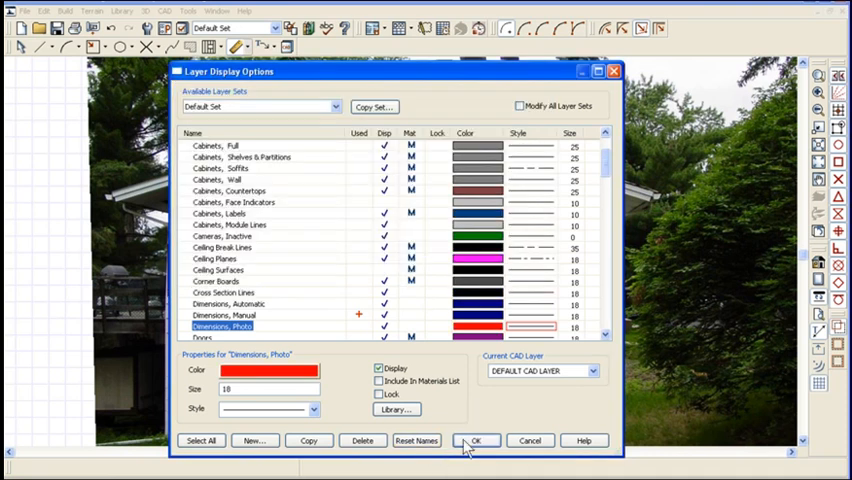
click(477, 440)
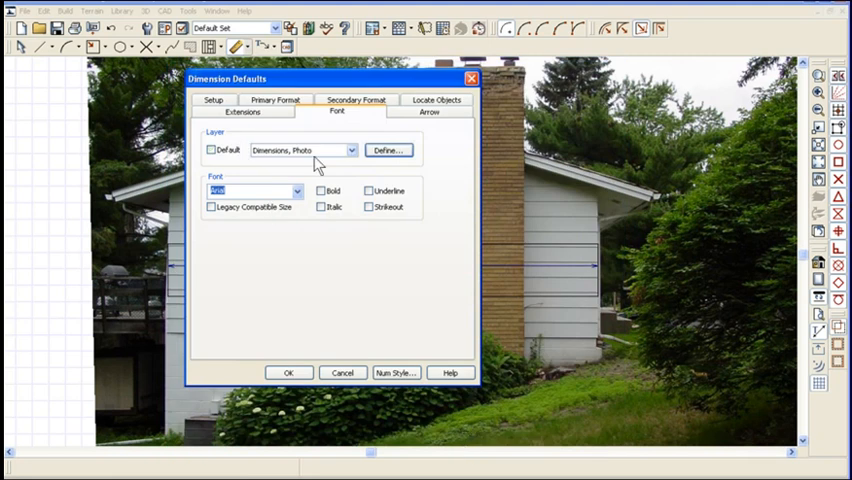
mouse_move(261, 162)
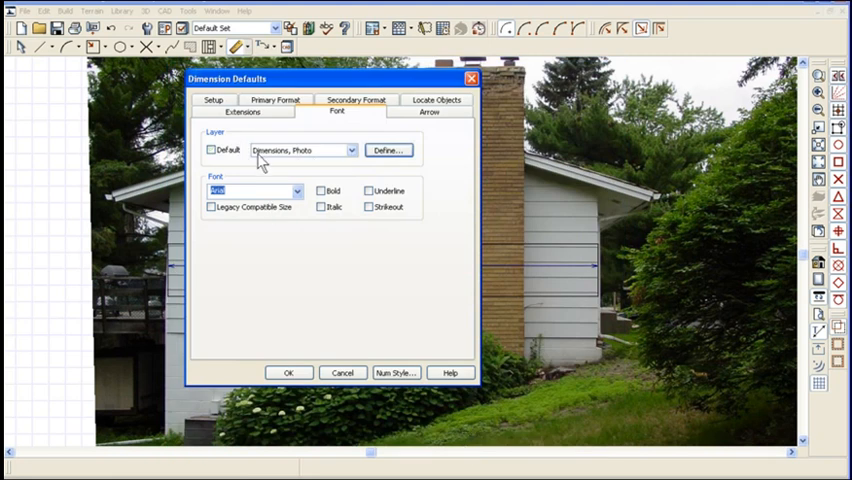
mouse_move(318, 178)
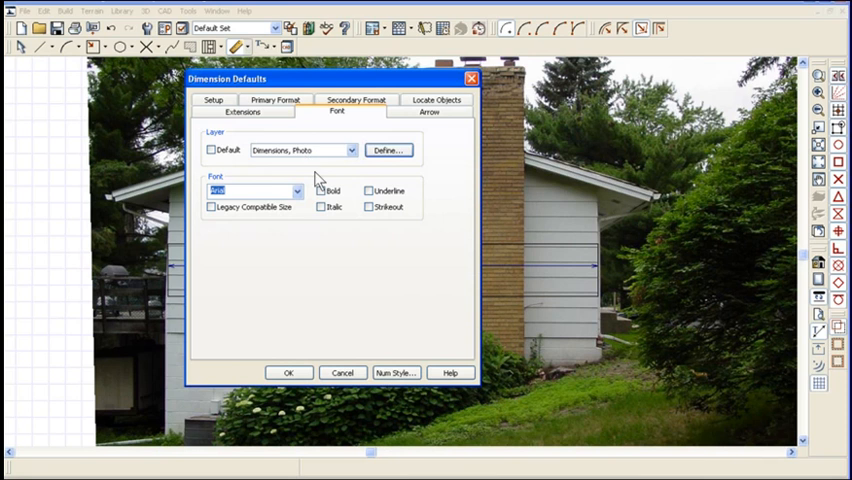
Accept the dimension defaults with Dimensions, Photo as the default layer
click(289, 372)
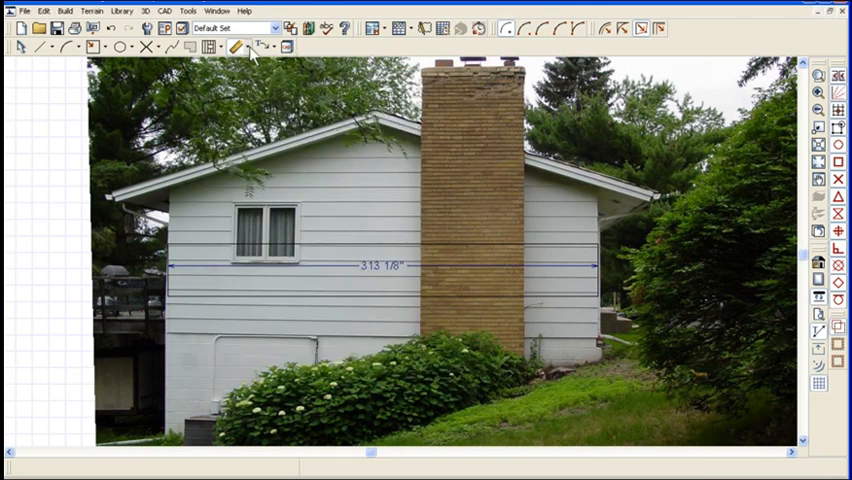
Switch to Point to Point dimensioning to place red 26' and 7'-4" dimensions on the photo
click(238, 50)
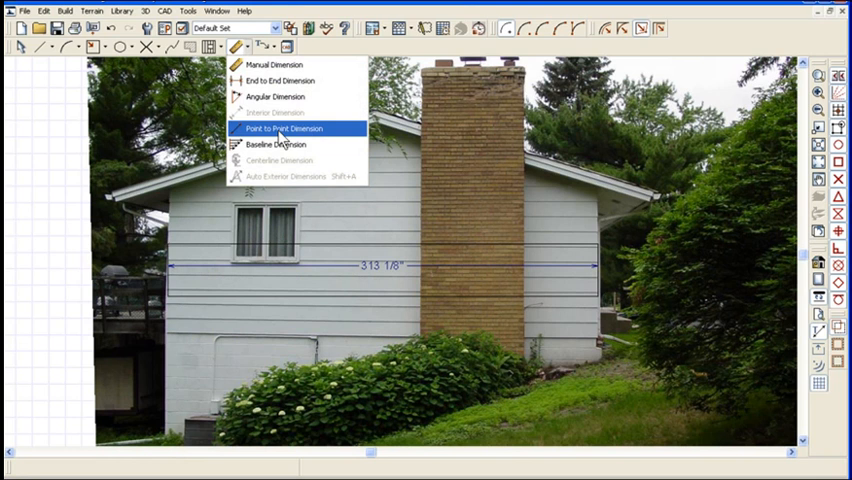
click(282, 128)
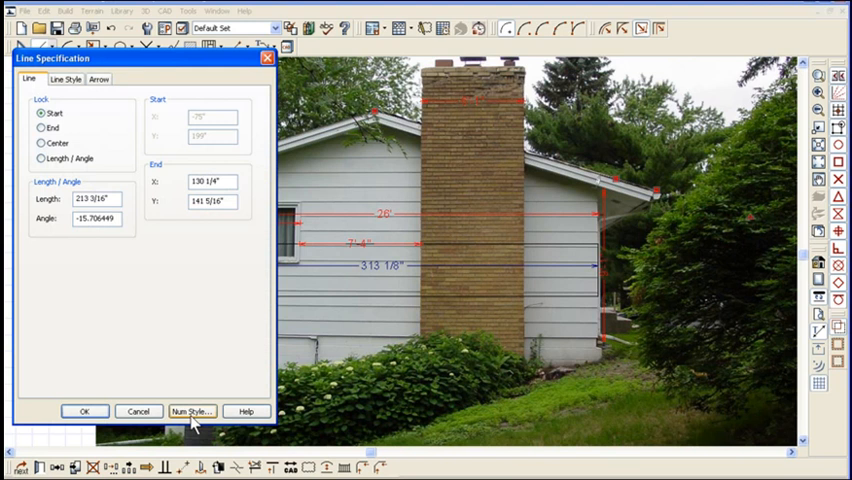
Set the line's angle style to Pitch (x / 12) so it reads -3 3/8 in 12
click(194, 411)
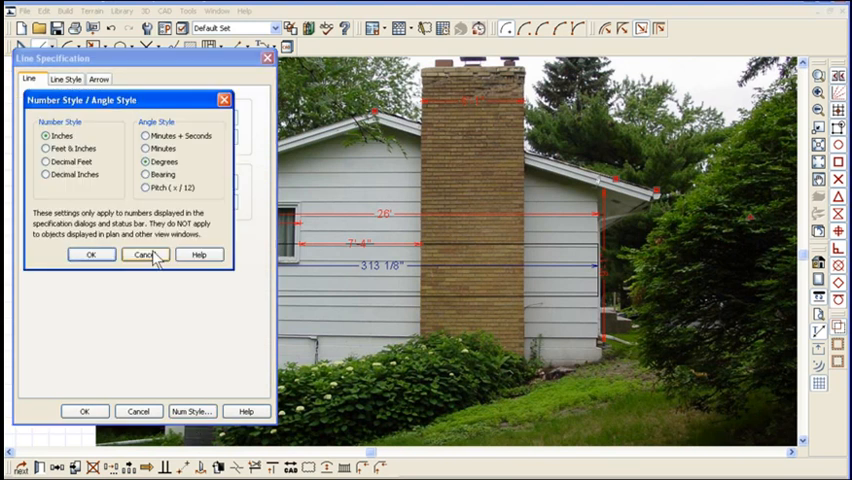
click(146, 148)
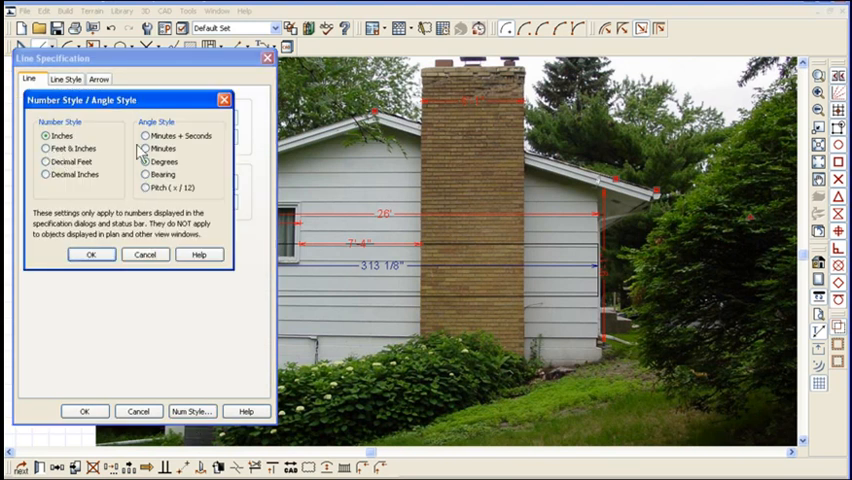
click(145, 188)
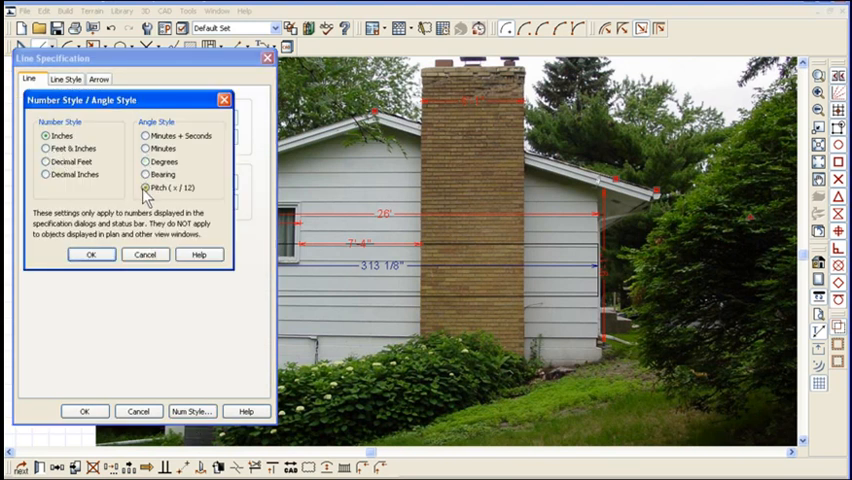
click(88, 255)
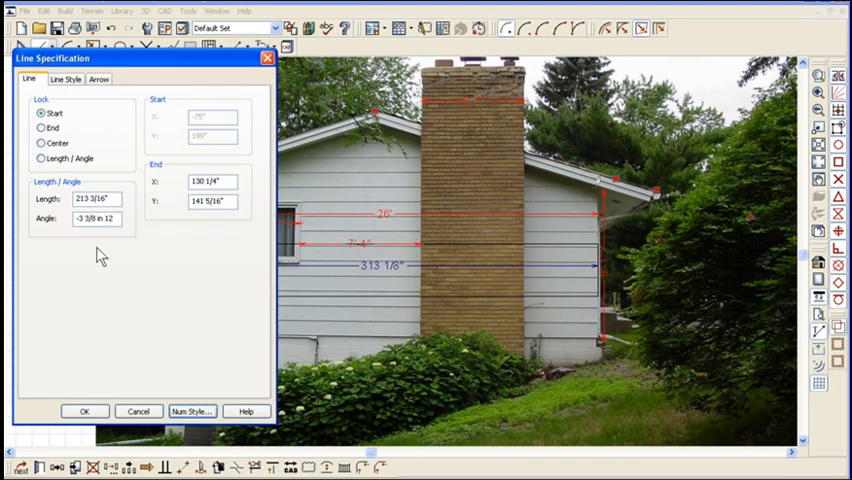
mouse_move(138, 411)
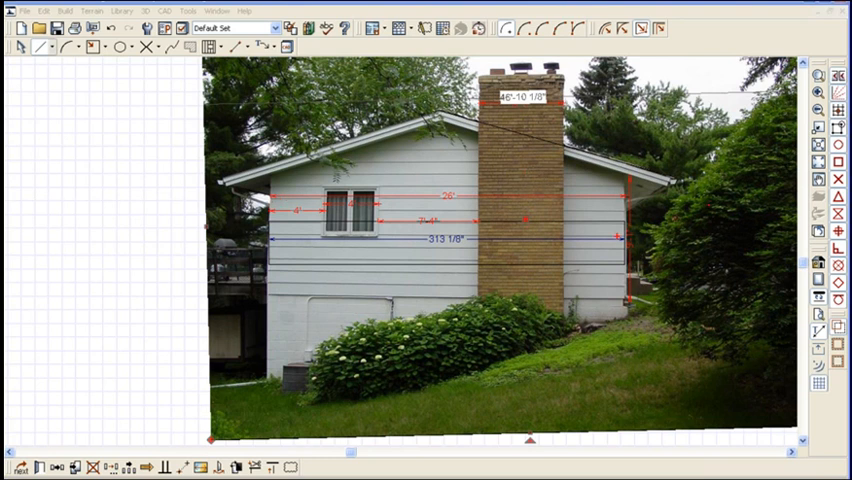
drag(262, 299, 412, 314)
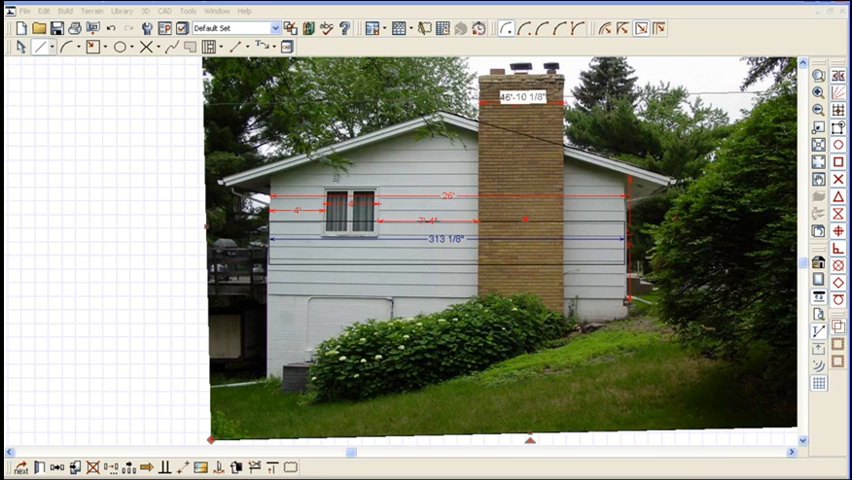
mouse_move(319, 42)
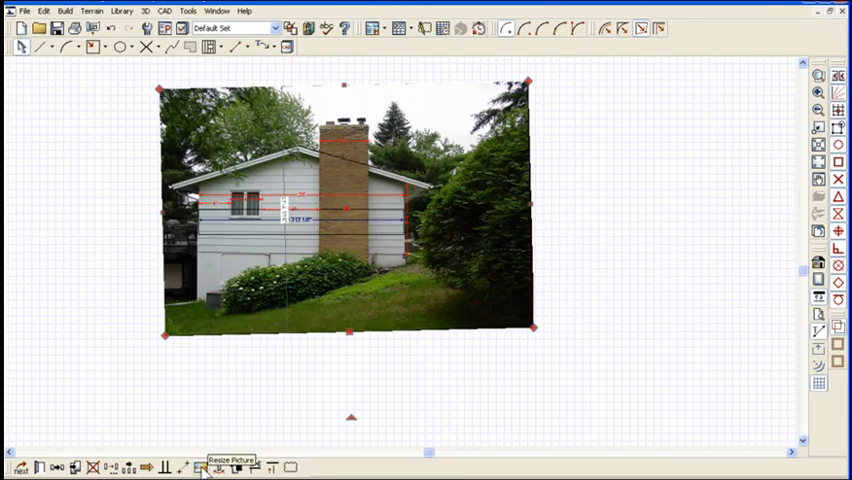
Resize the picture so the span between two wall points is exactly 26 feet
click(211, 468)
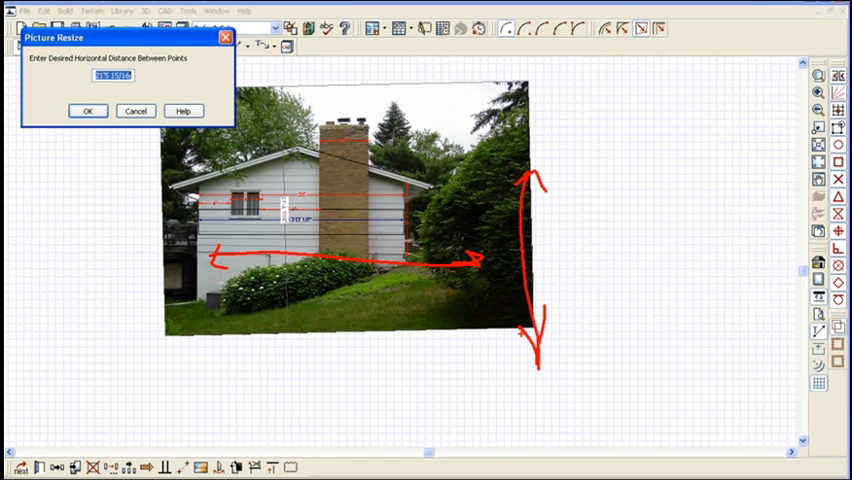
click(87, 110)
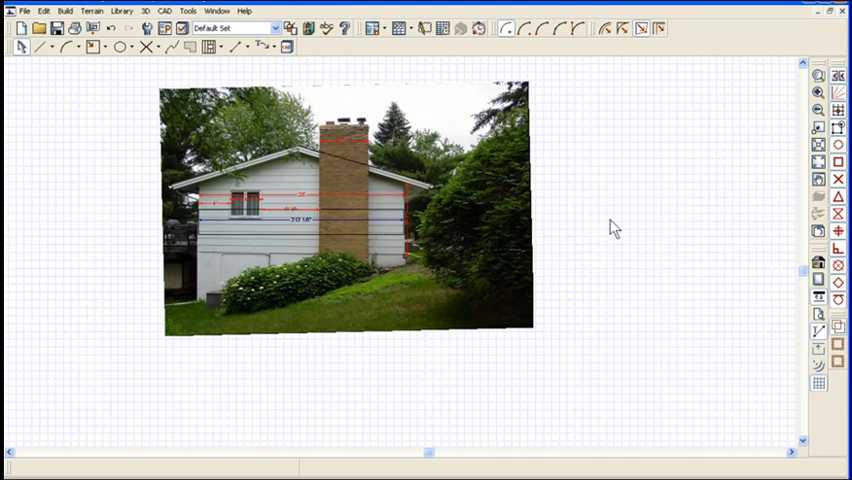
mouse_move(498, 262)
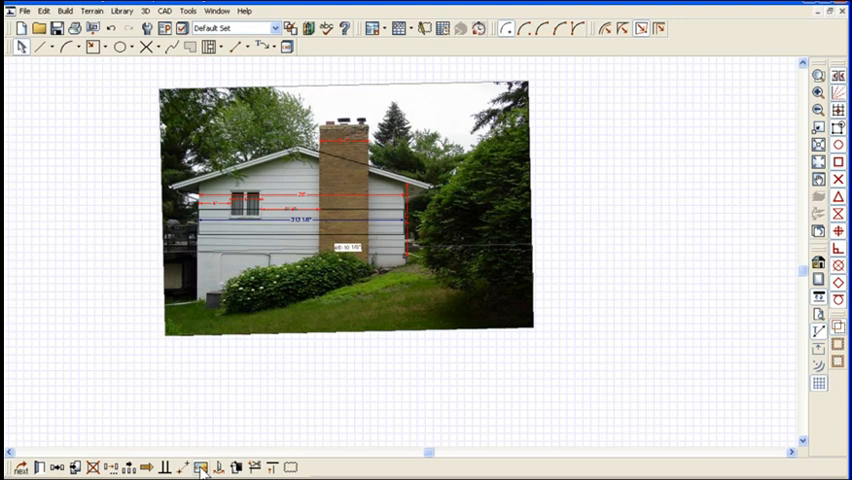
mouse_move(198, 258)
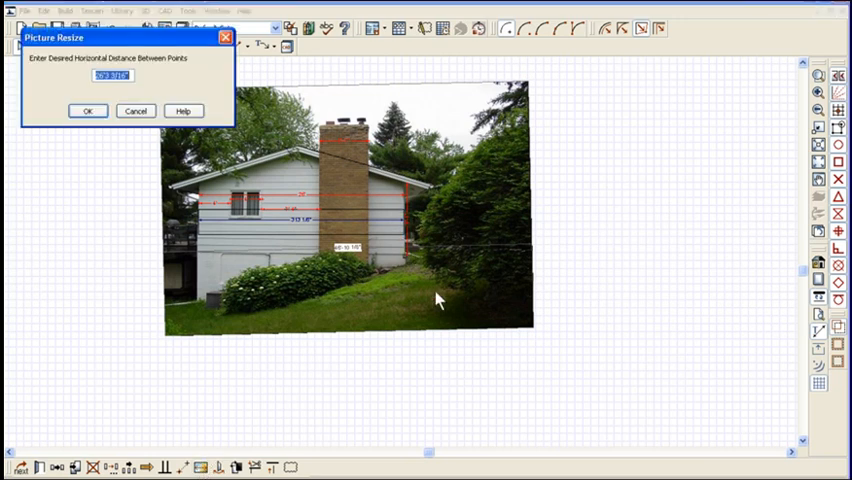
text(26)
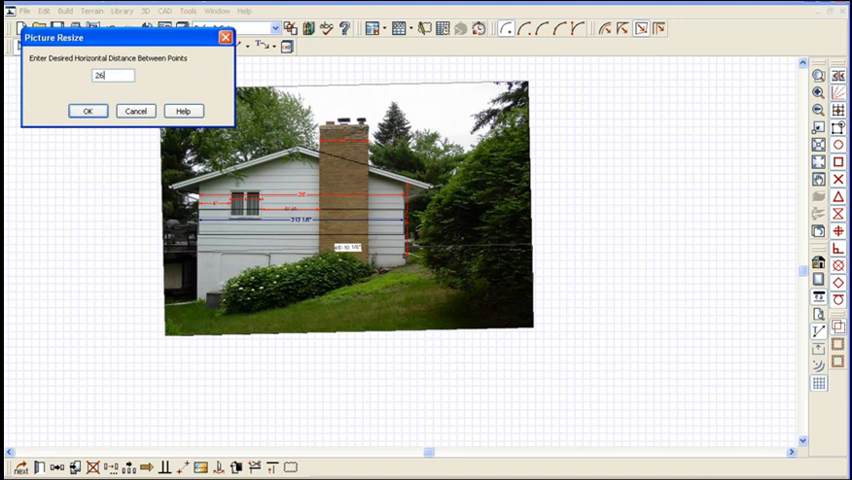
click(87, 110)
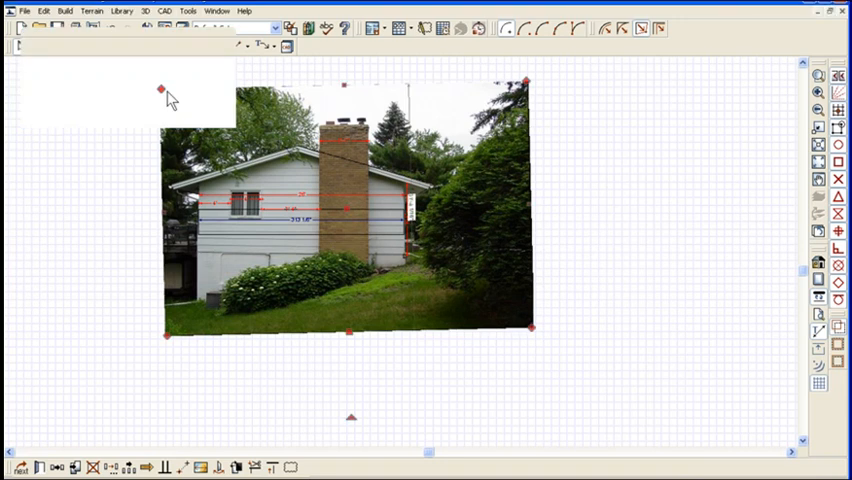